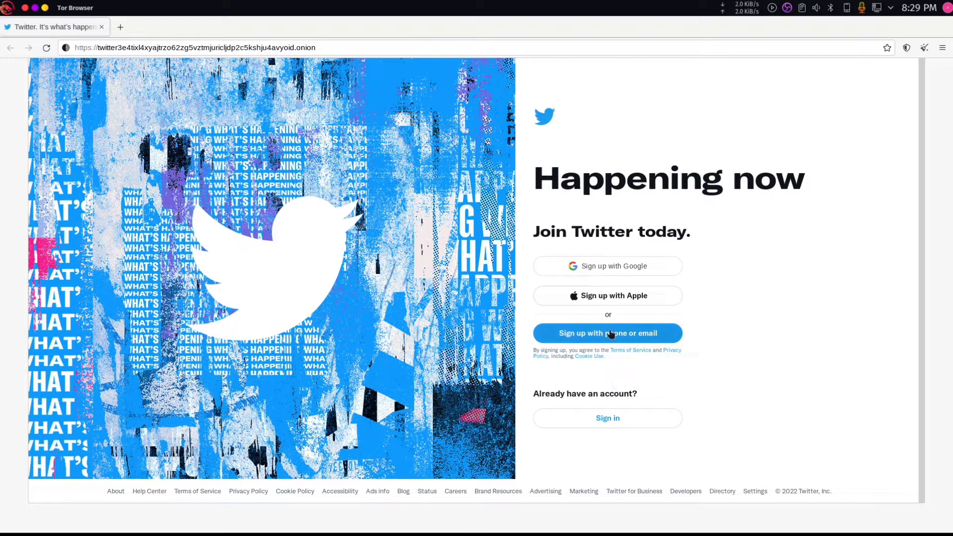
Step: Start an email sign-up and paste the disposable email address into the Email field
{"action": "left_click", "coordinate": [606, 334]}
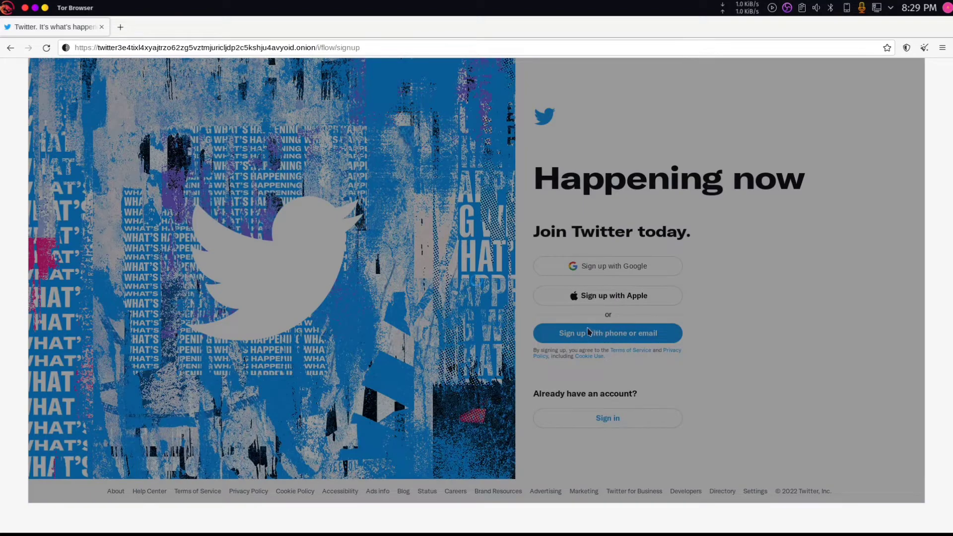
{"action": "right_click", "coordinate": [475, 245]}
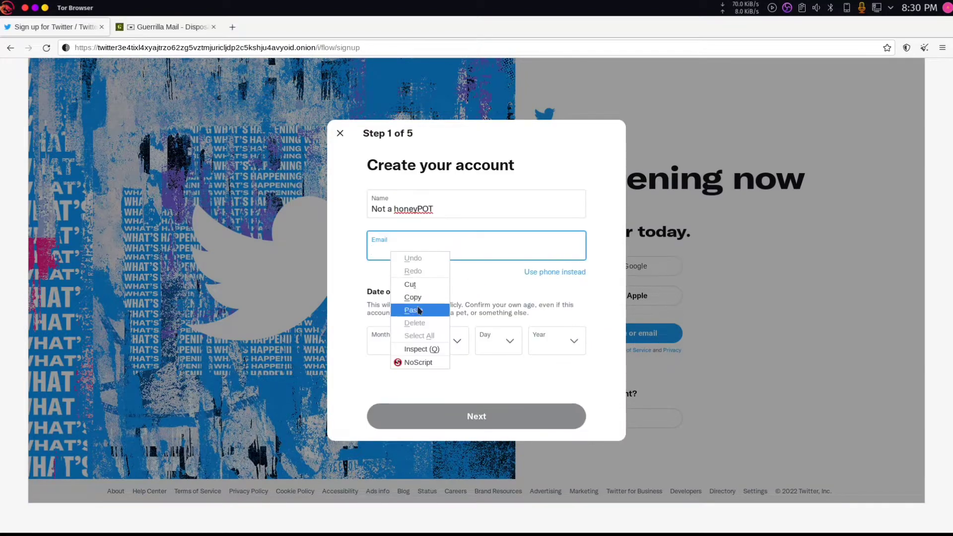
{"action": "left_click", "coordinate": [411, 310]}
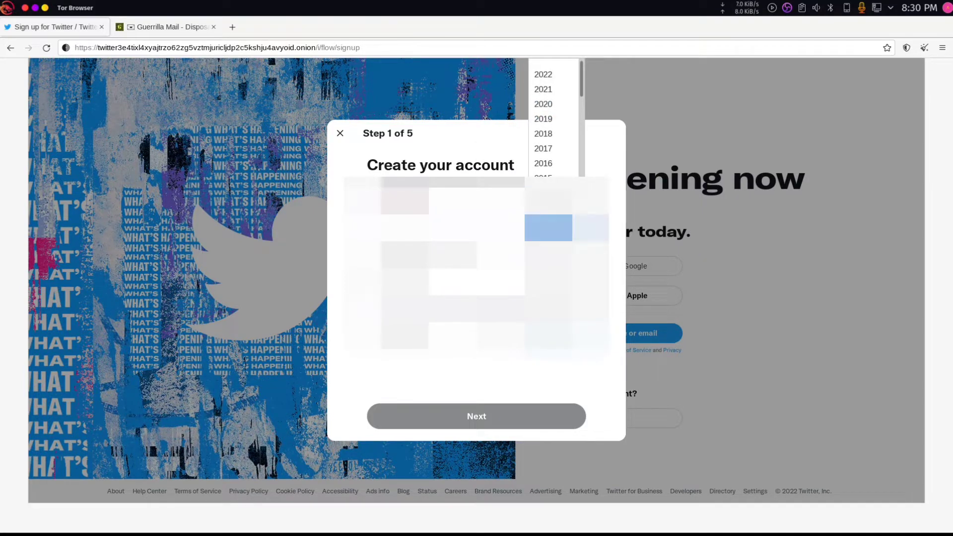
{"action": "scroll", "scroll_direction": "down", "scroll_amount": 3}
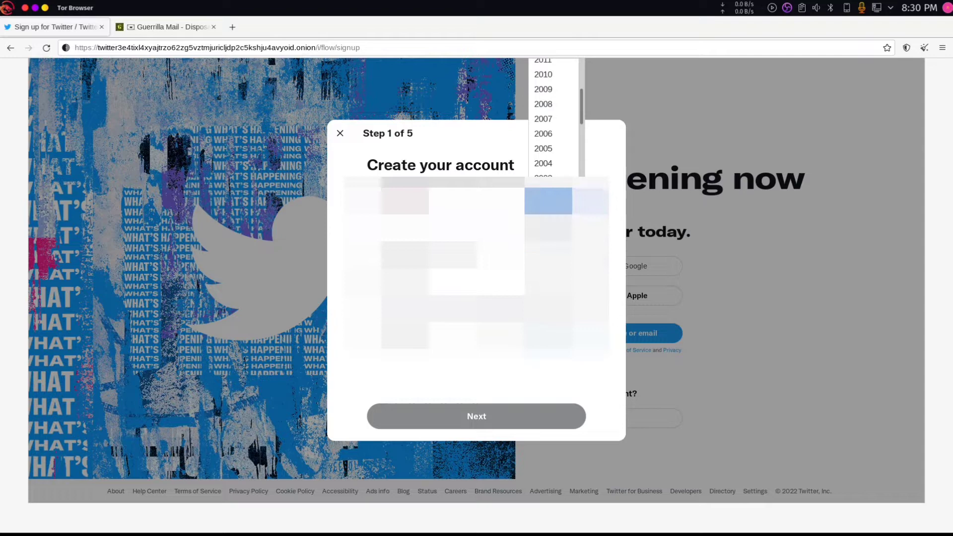
Step: Pick the birth year, continue past customization and submit the sign-up to request a verification code
{"action": "left_click", "coordinate": [475, 416]}
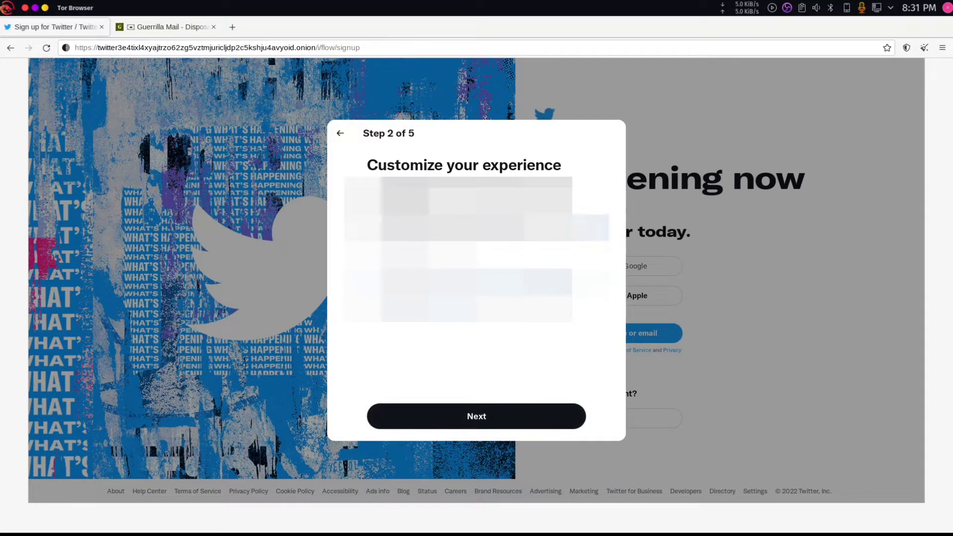
{"action": "left_click", "coordinate": [475, 415]}
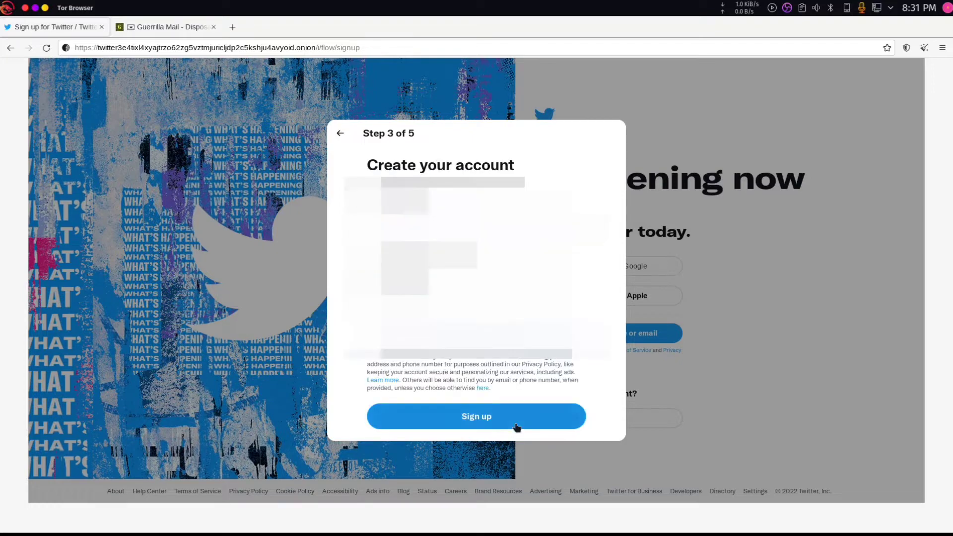
{"action": "left_click", "coordinate": [475, 416]}
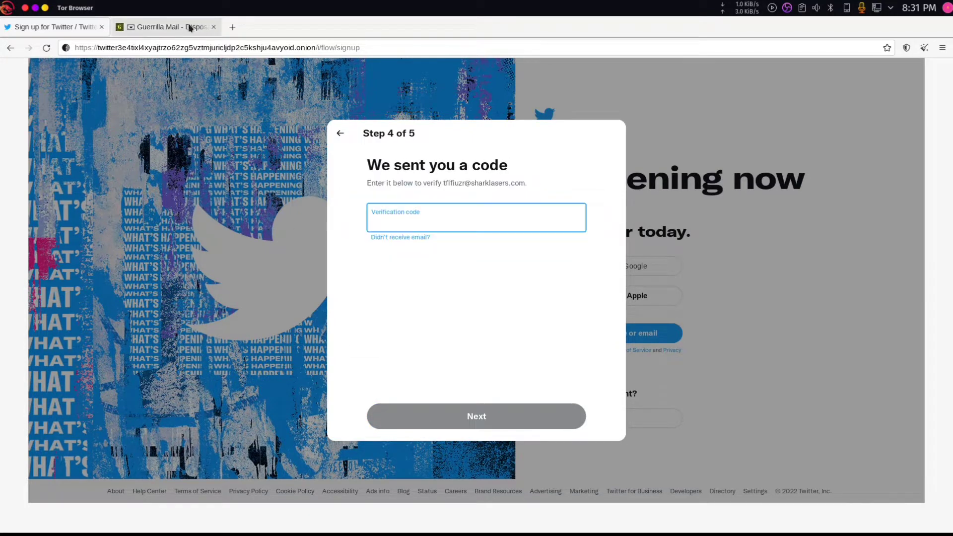
Step: Switch to the Guerrilla Mail inbox and check its mail tools page
{"action": "left_click", "coordinate": [166, 27]}
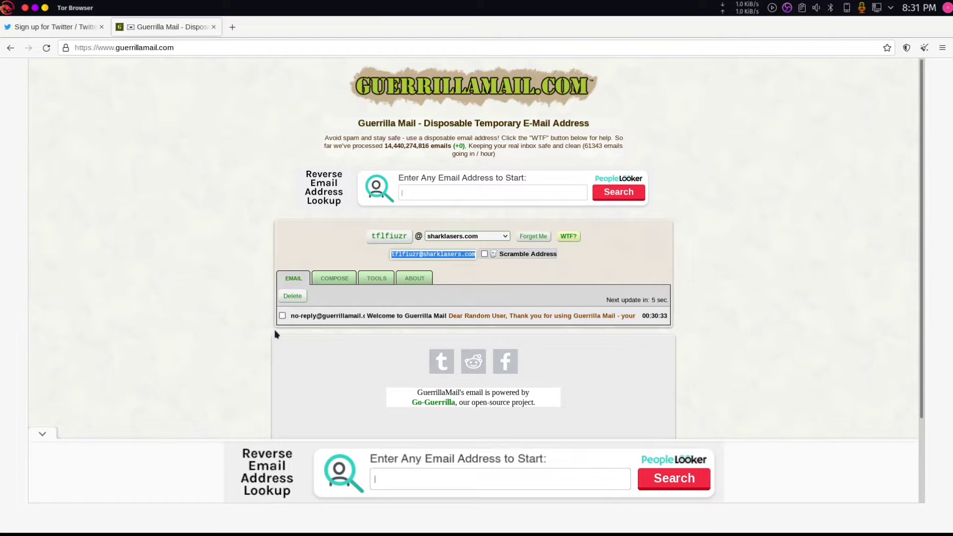
{"action": "mouse_move", "coordinate": [311, 293]}
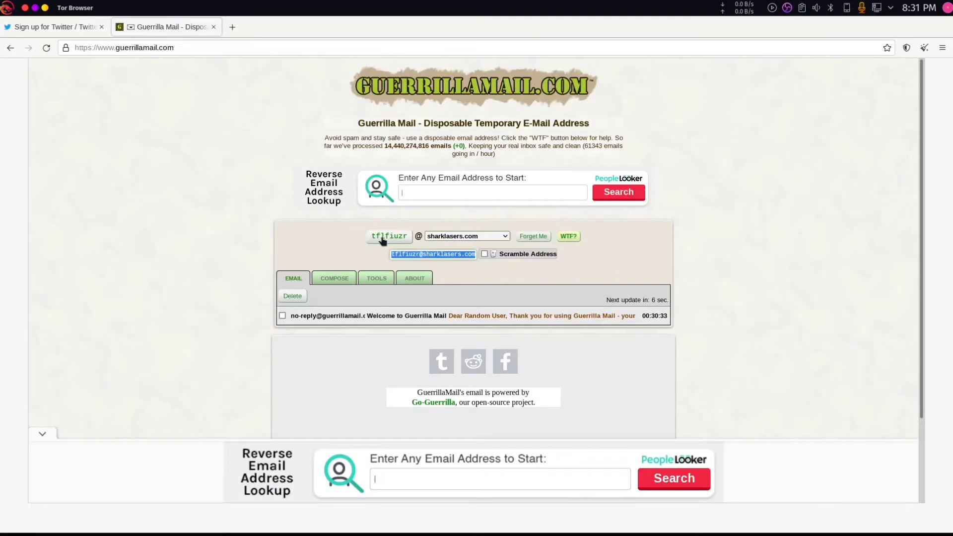
{"action": "left_click", "coordinate": [375, 278]}
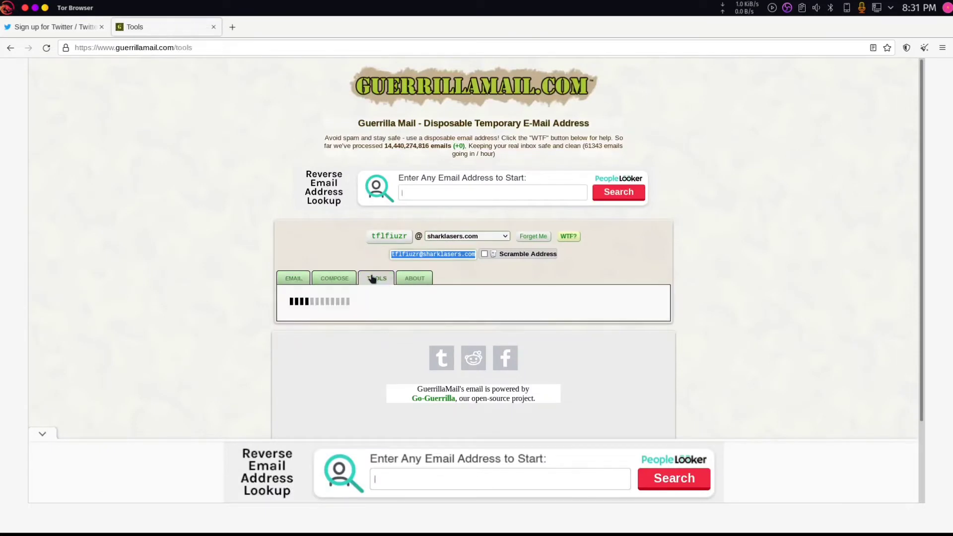
{"action": "left_click", "coordinate": [375, 277]}
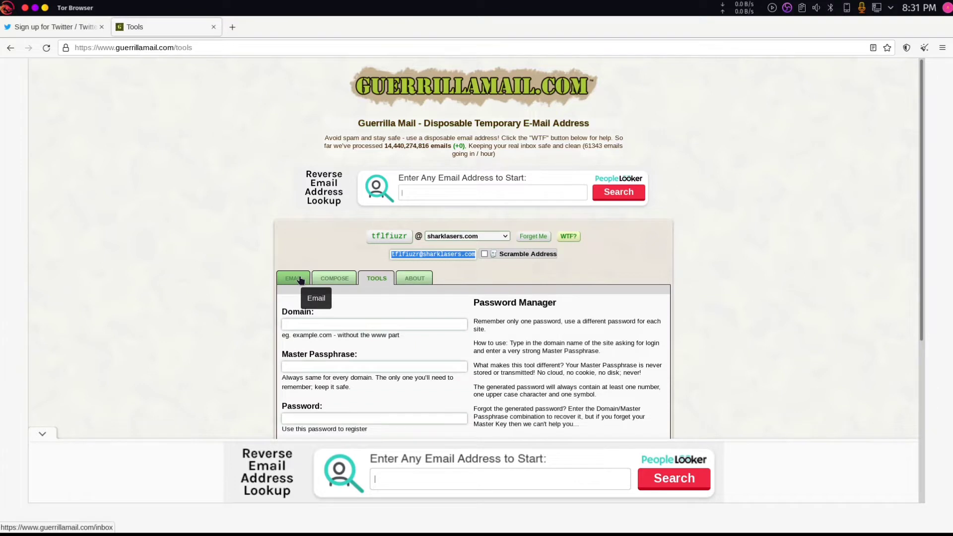
{"action": "mouse_move", "coordinate": [296, 286]}
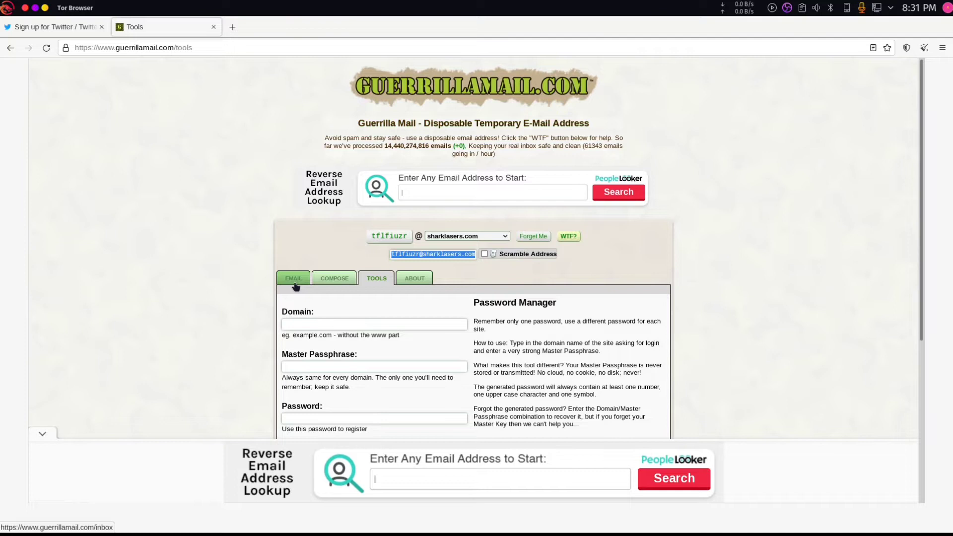
Step: Return to the inbox list and scan it, finding only the welcome message and no Twitter code
{"action": "left_click", "coordinate": [292, 278]}
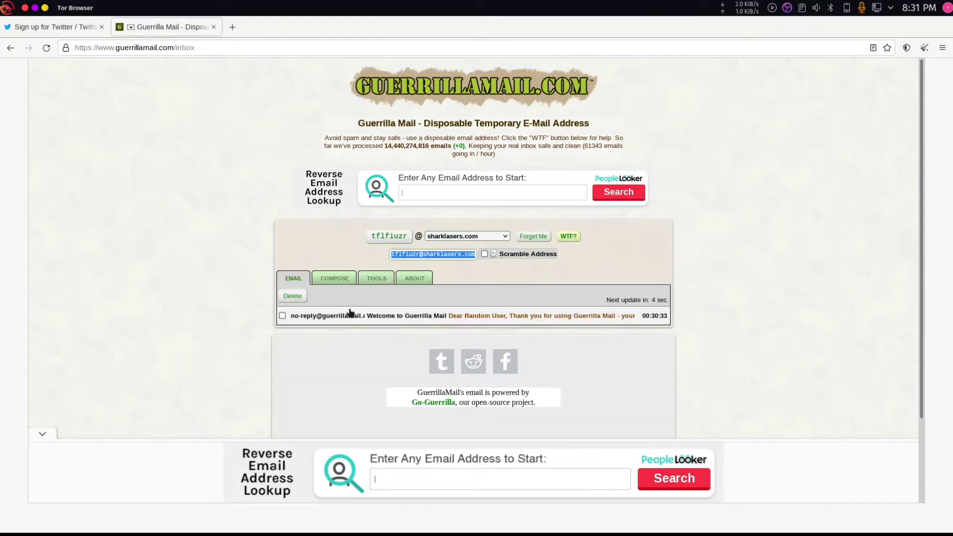
{"action": "scroll", "scroll_direction": "down", "scroll_amount": 3}
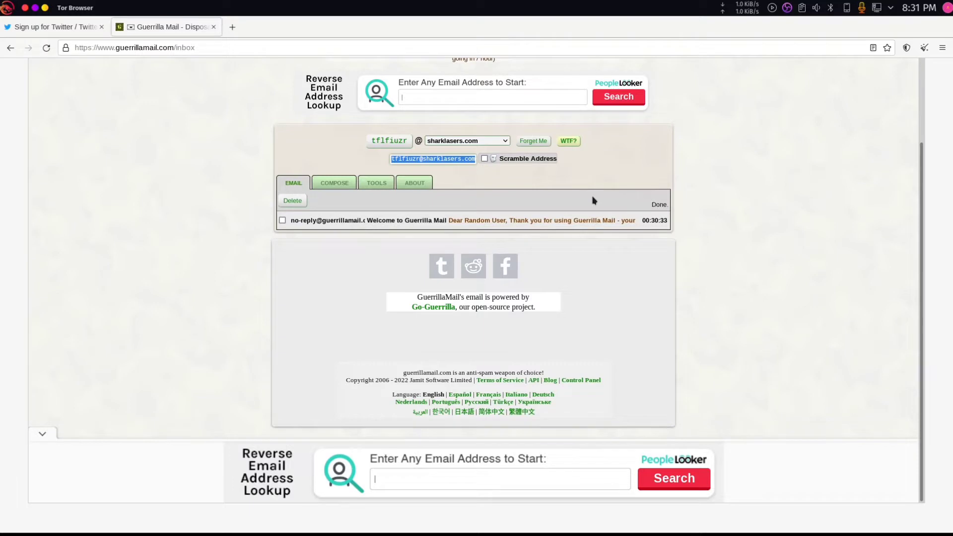
{"action": "scroll", "scroll_direction": "up", "scroll_amount": 3}
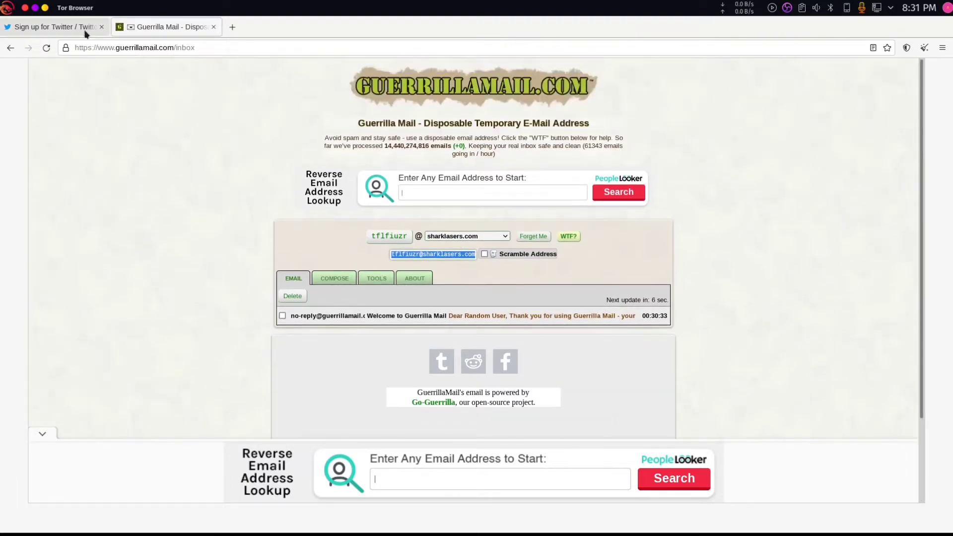
Step: Search DuckDuckGo for 'temp mail' in a fresh tab
{"action": "left_click", "coordinate": [232, 27]}
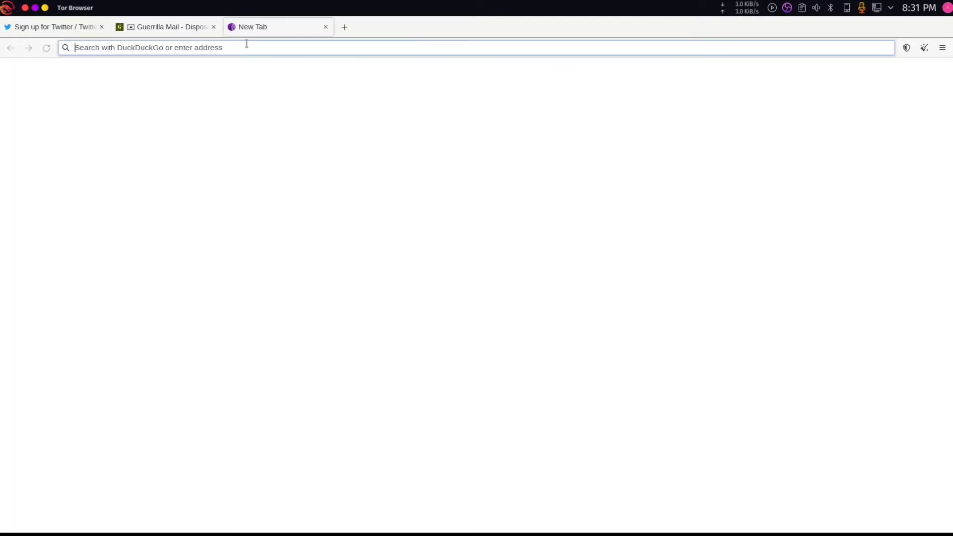
{"action": "type", "text": "temp"}
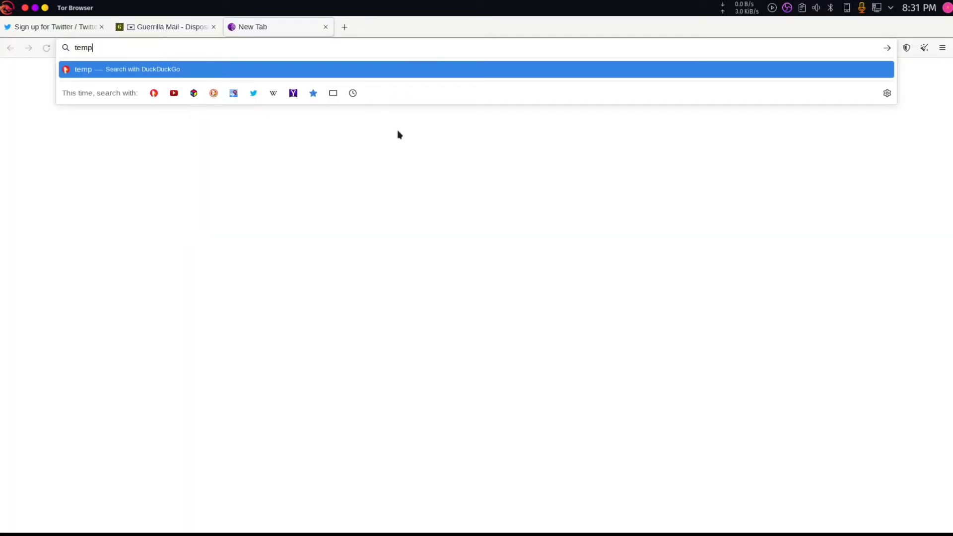
{"action": "key", "text": "Return"}
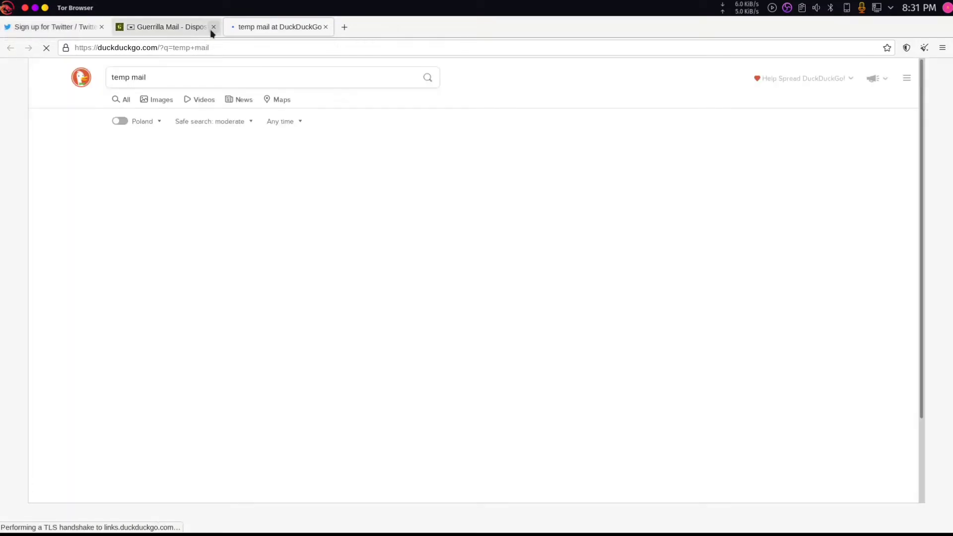
Step: Close the Guerrilla Mail tab, load the Temp Mail site and return to Twitter's code step
{"action": "left_click", "coordinate": [213, 27]}
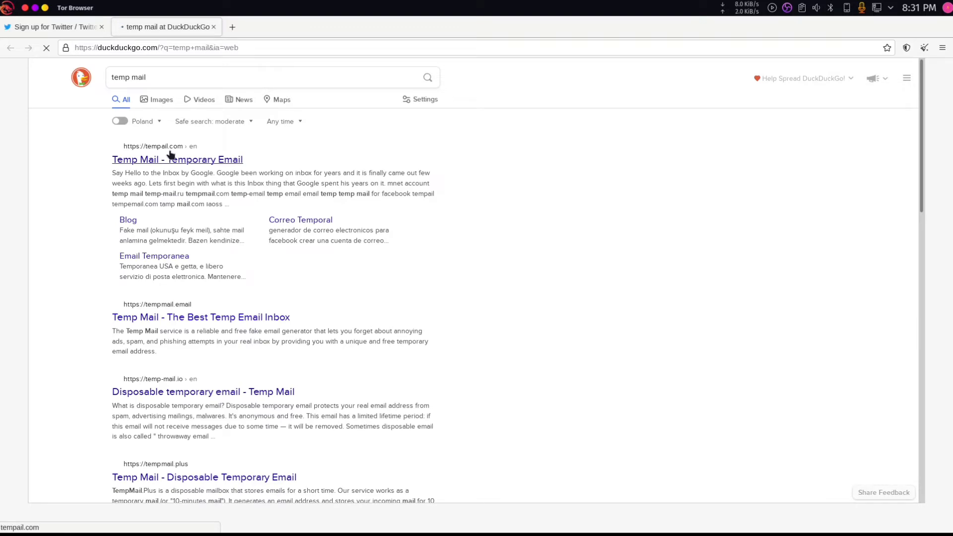
{"action": "left_click", "coordinate": [177, 159]}
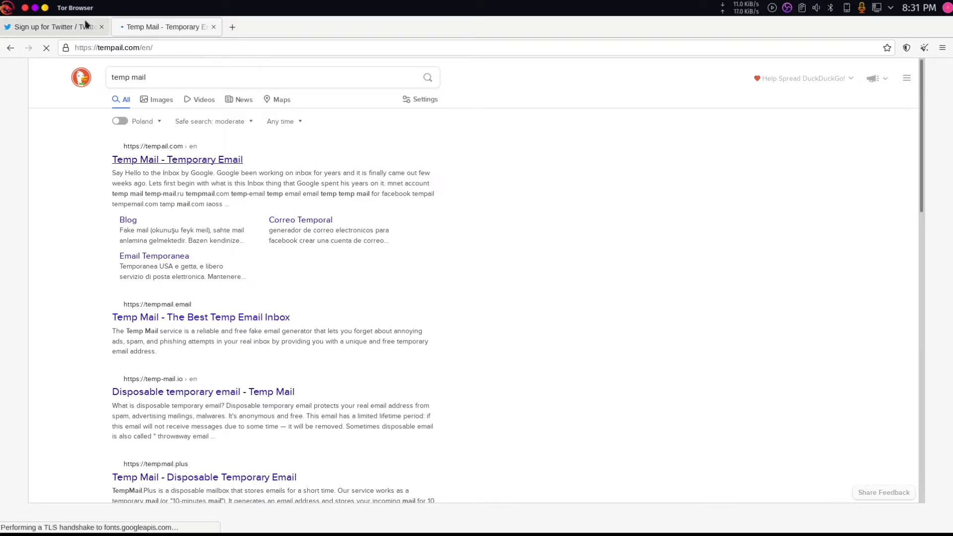
{"action": "left_click", "coordinate": [52, 27]}
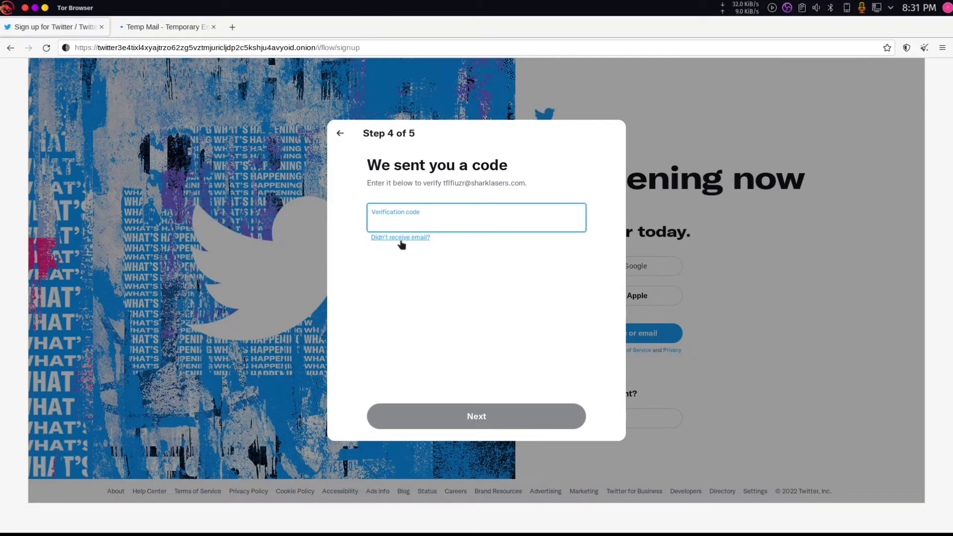
{"action": "left_click", "coordinate": [400, 237]}
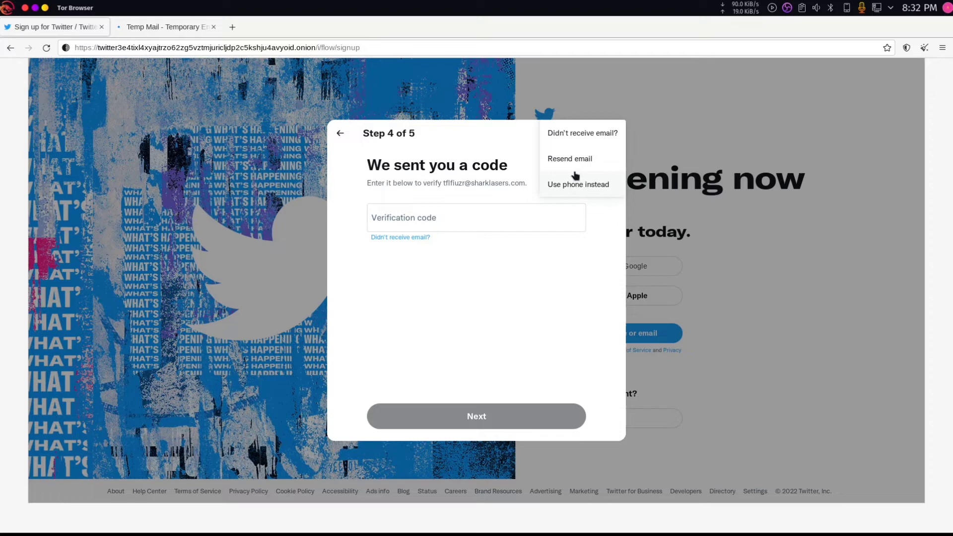
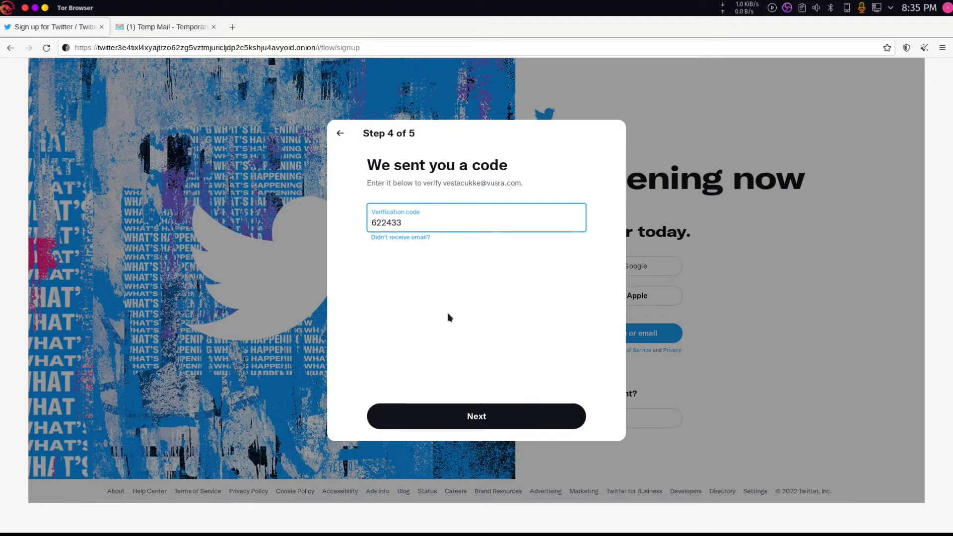
{"action": "left_click", "coordinate": [475, 416]}
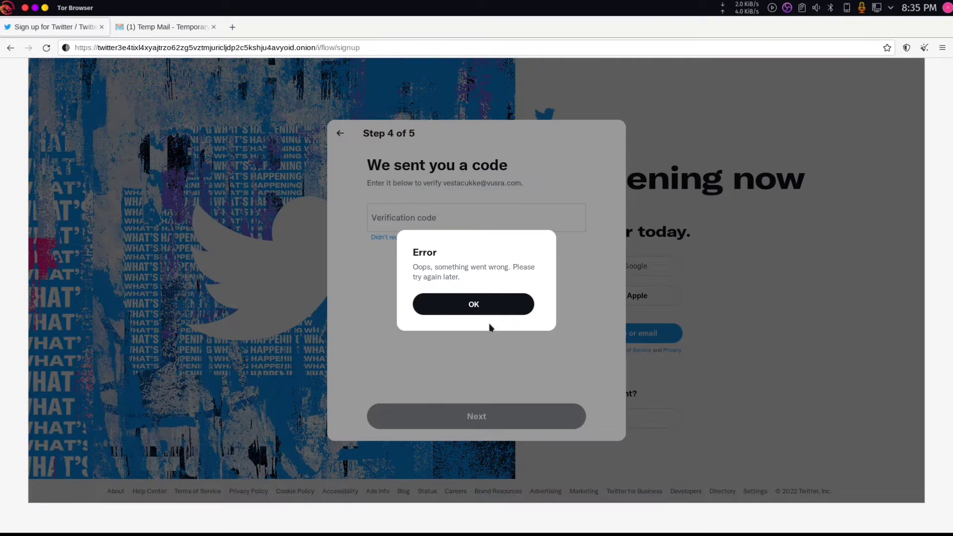
{"action": "left_click", "coordinate": [472, 304]}
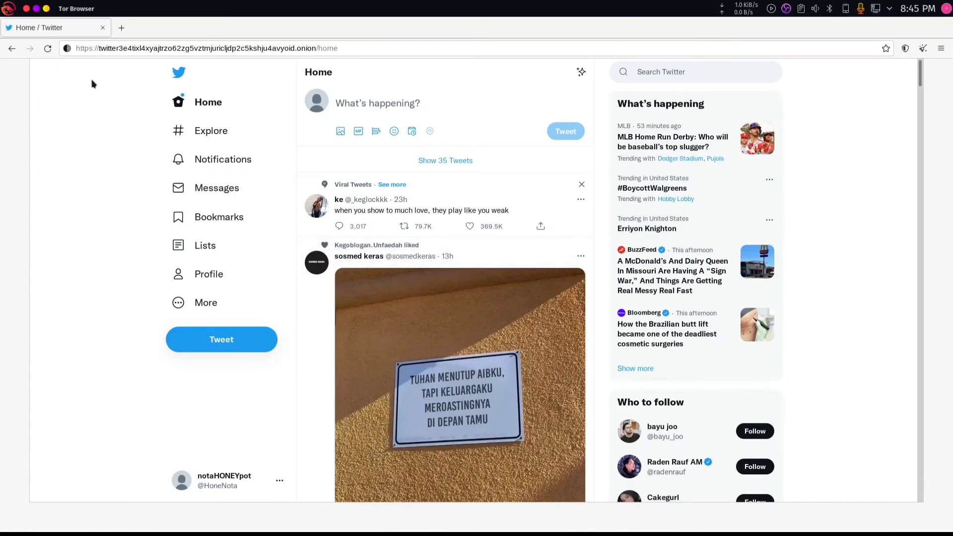
{"action": "mouse_move", "coordinate": [100, 94]}
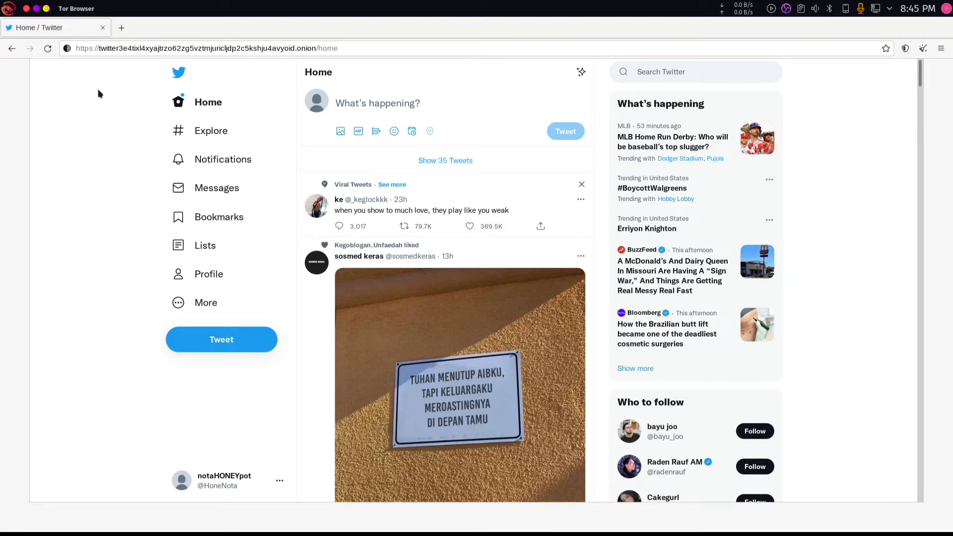
{"action": "mouse_move", "coordinate": [32, 70]}
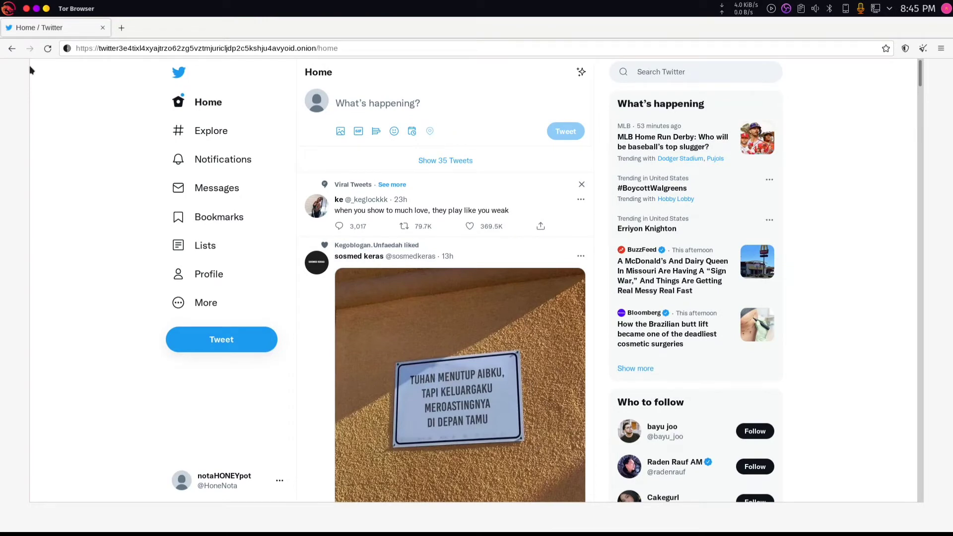
Step: Scroll the home timeline and return to its top via Home
{"action": "scroll", "scroll_direction": "down", "scroll_amount": 3}
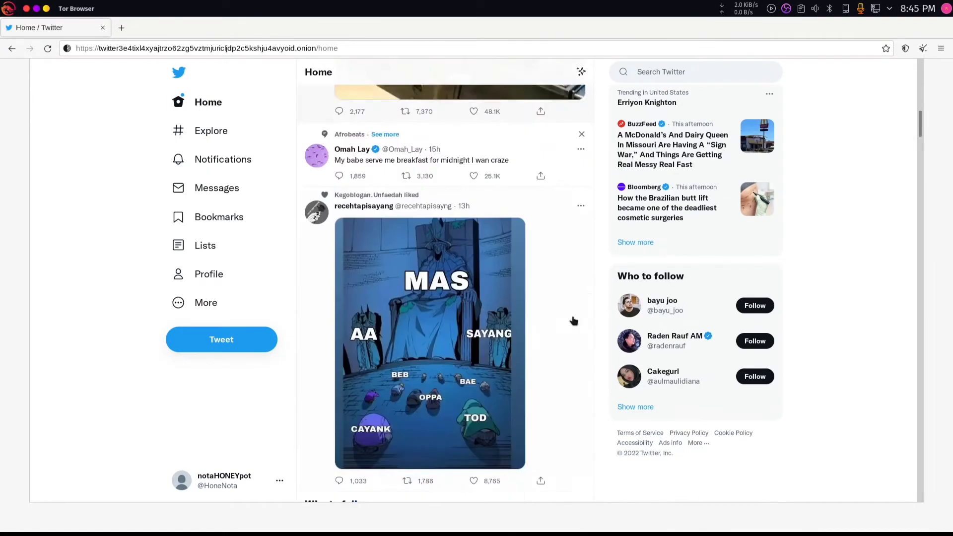
{"action": "left_click", "coordinate": [207, 101]}
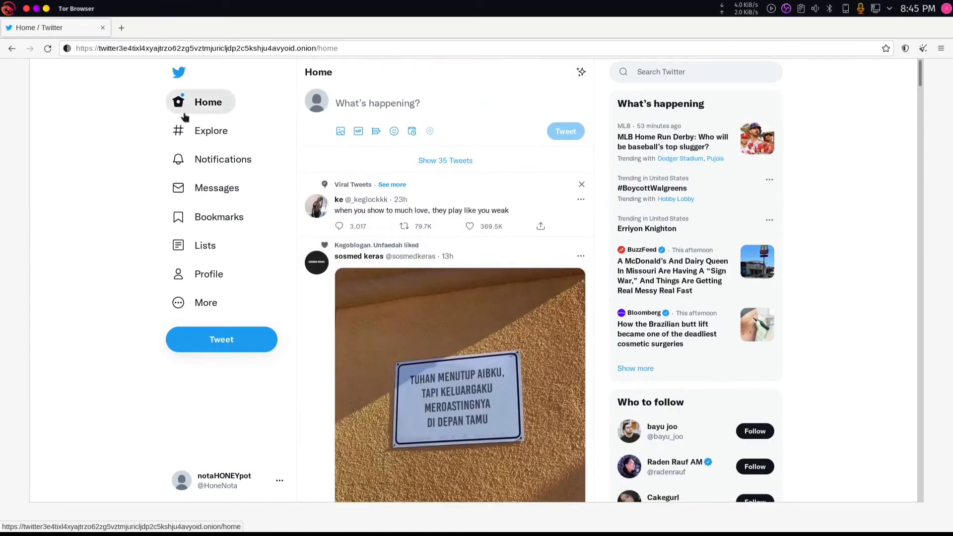
{"action": "mouse_move", "coordinate": [144, 123]}
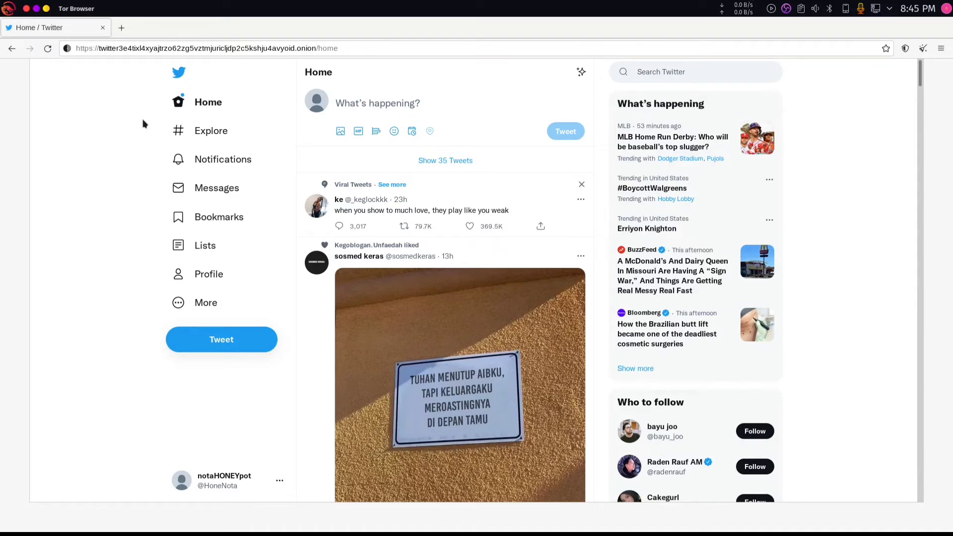
{"action": "mouse_move", "coordinate": [518, 80]}
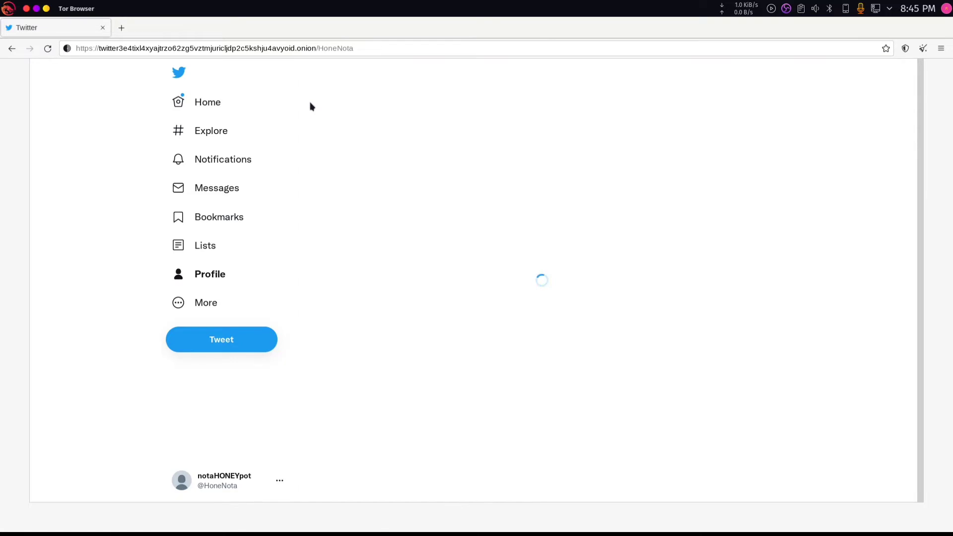
Step: Show the notaHONEYpot profile with 0 Tweets, 7 Following, 0 Followers, scrolling through its setup sections
{"action": "left_click", "coordinate": [209, 274]}
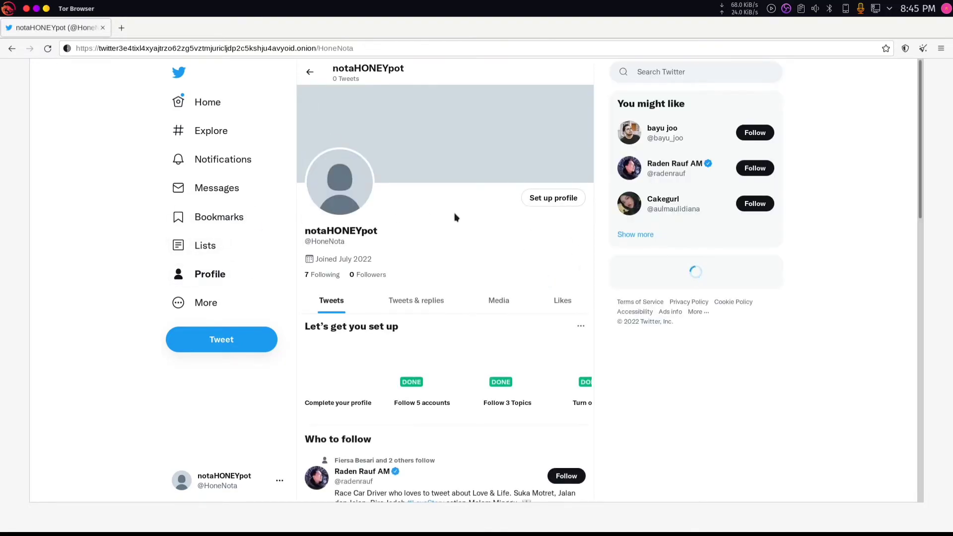
{"action": "scroll", "scroll_direction": "down", "scroll_amount": 3}
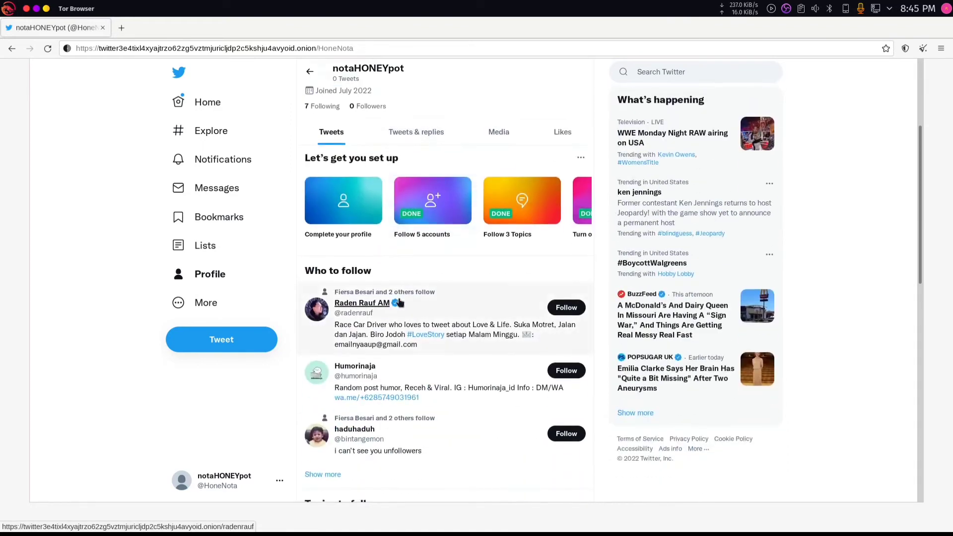
{"action": "scroll", "scroll_direction": "up", "scroll_amount": 3}
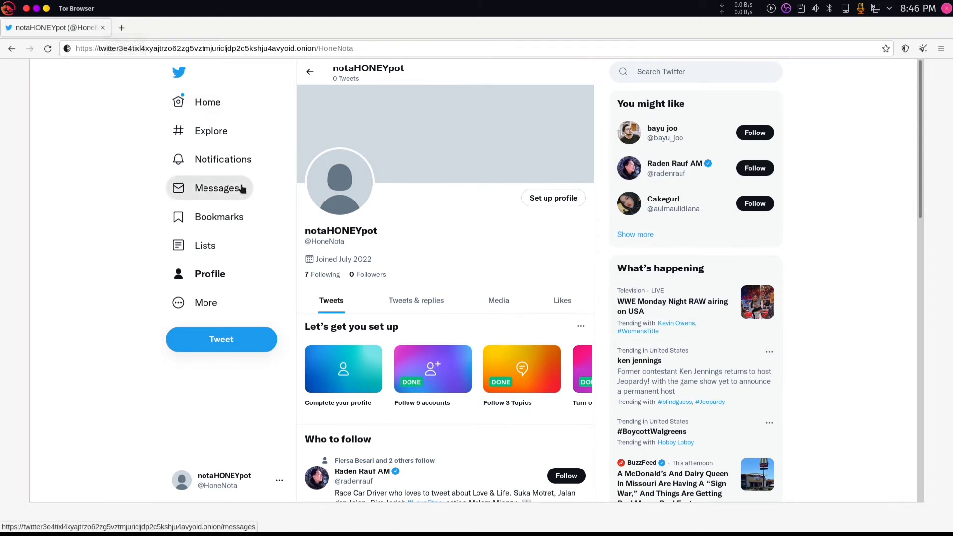
{"action": "mouse_move", "coordinate": [664, 516]}
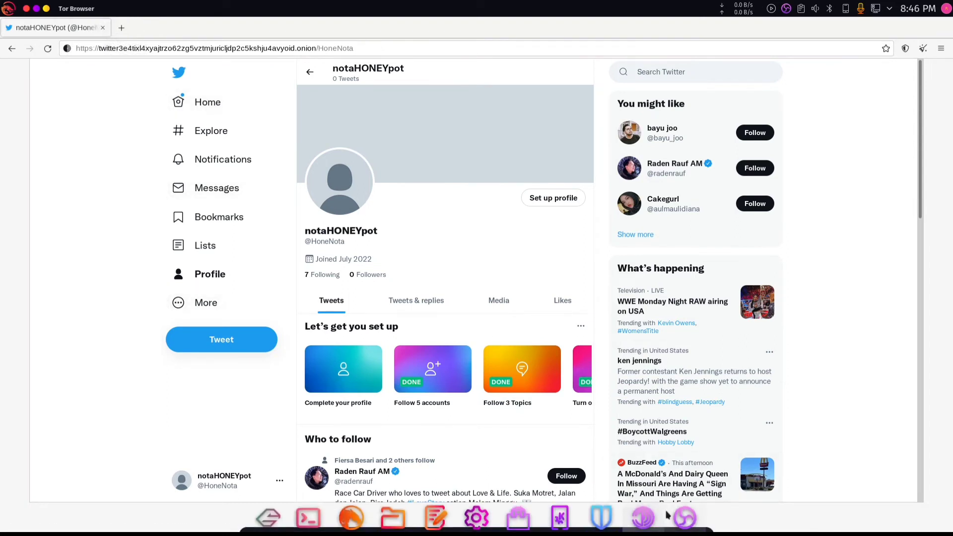
{"action": "mouse_move", "coordinate": [684, 516]}
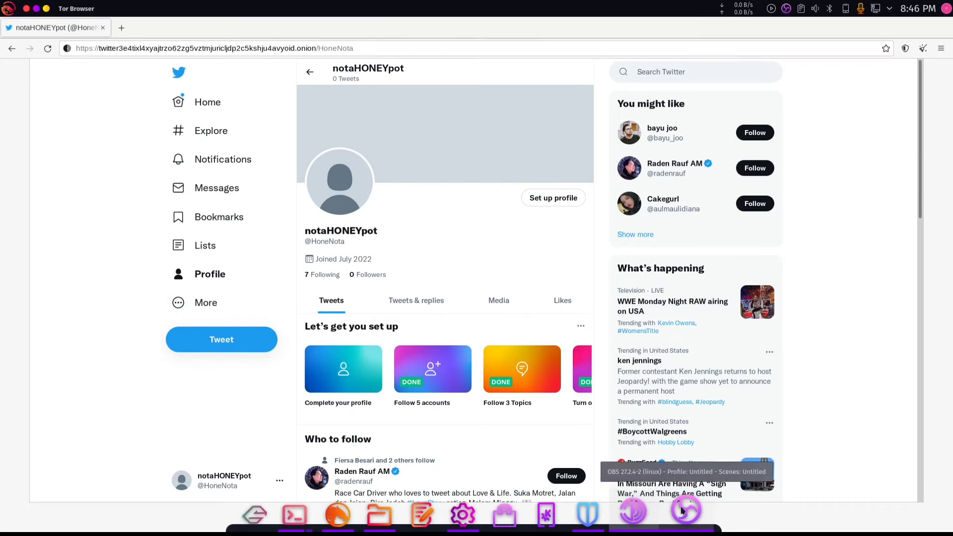
{"action": "mouse_move", "coordinate": [527, 220]}
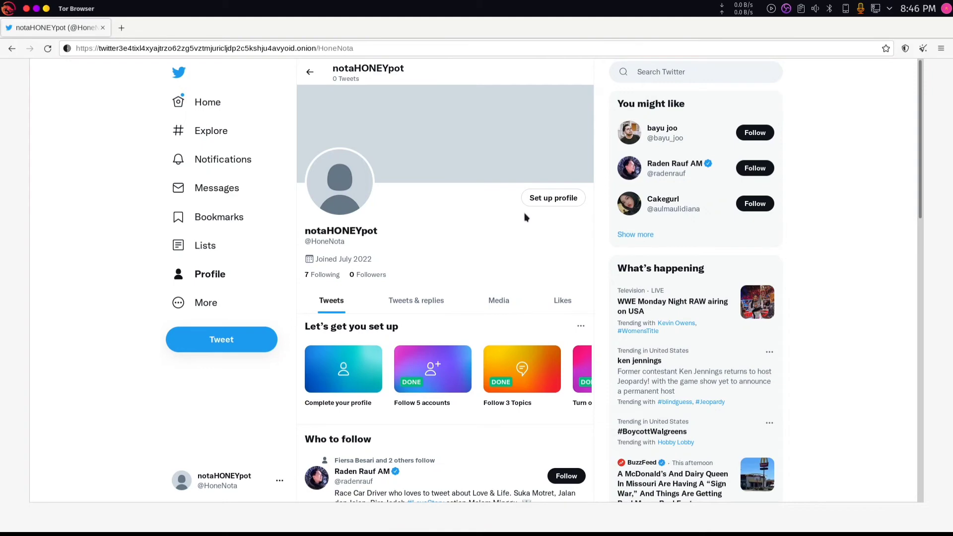
{"action": "mouse_move", "coordinate": [523, 220]}
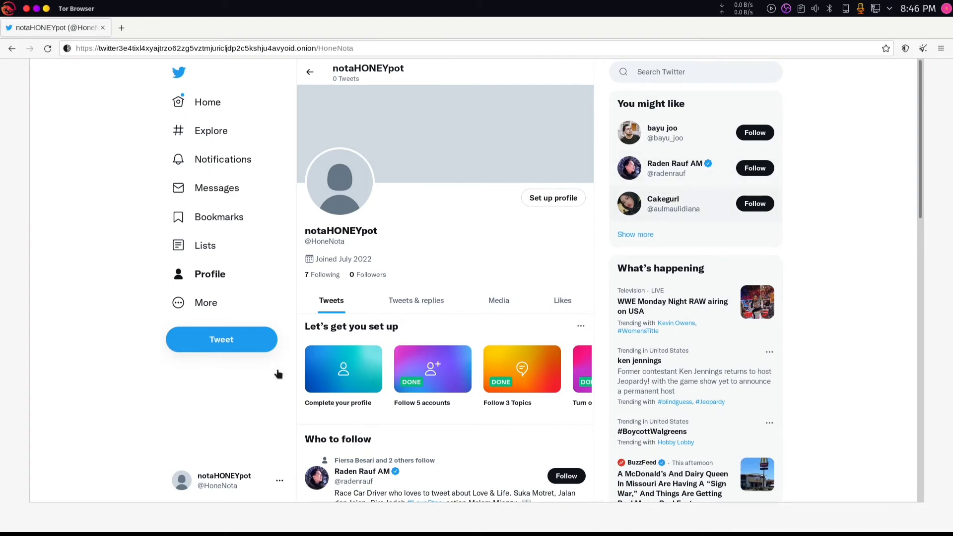
{"action": "scroll", "scroll_direction": "down", "scroll_amount": 3}
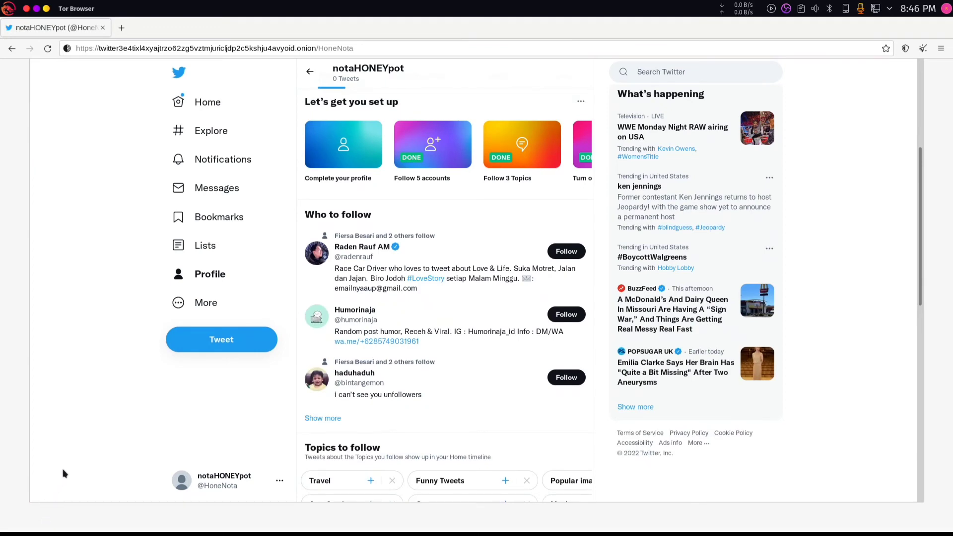
{"action": "scroll", "scroll_direction": "up", "scroll_amount": 3}
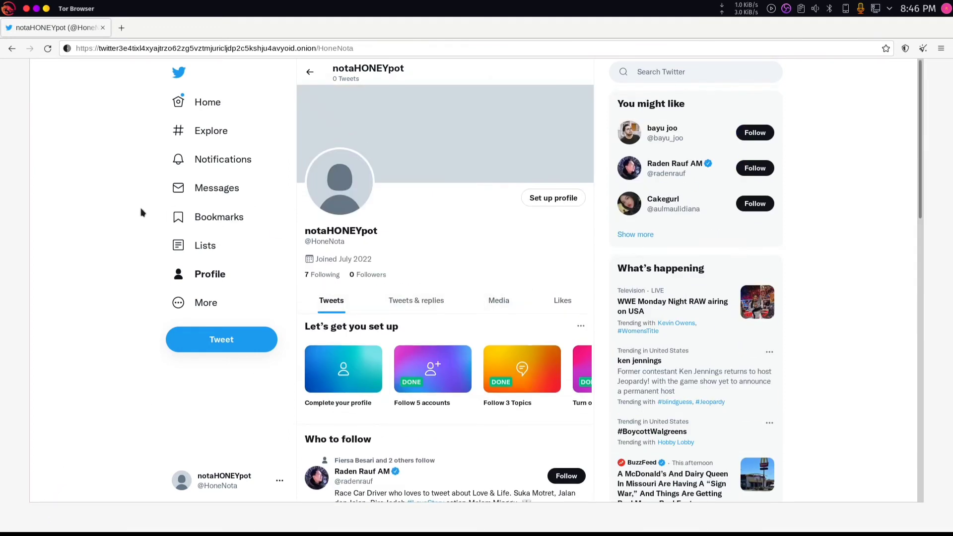
{"action": "mouse_move", "coordinate": [128, 255]}
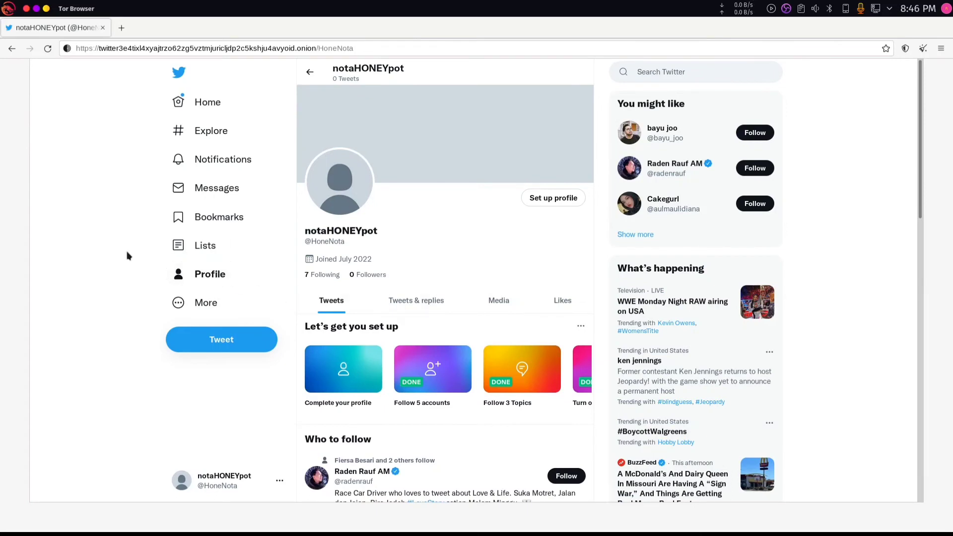
{"action": "mouse_move", "coordinate": [849, 109]}
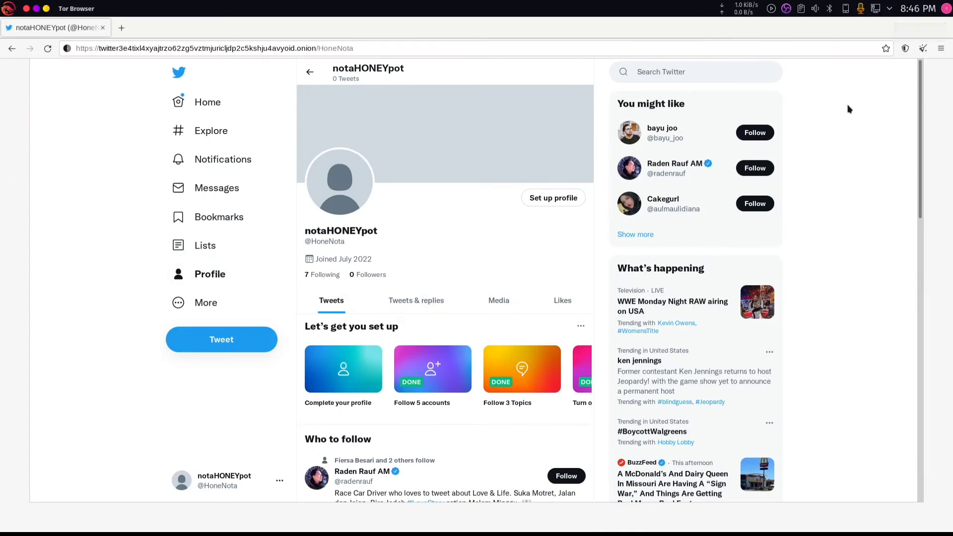
{"action": "mouse_move", "coordinate": [806, 325]}
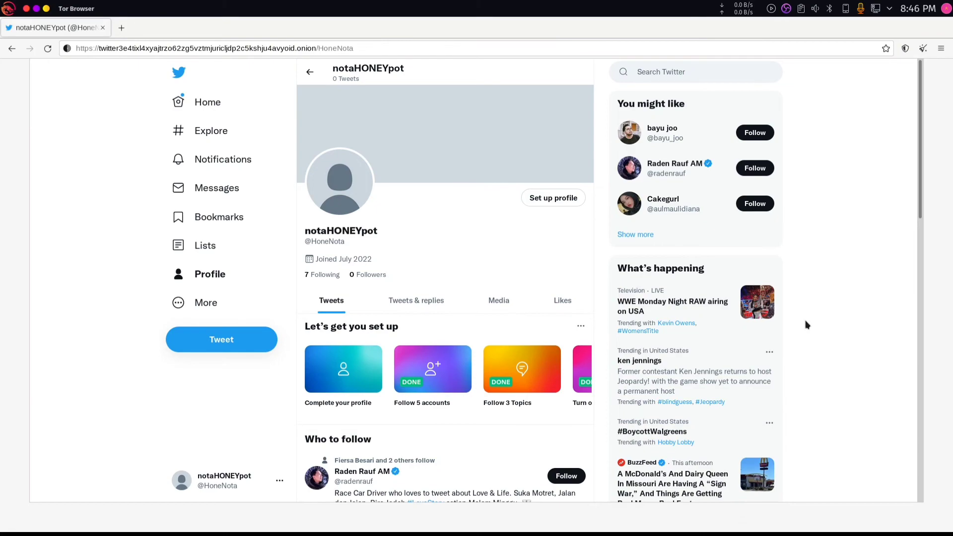